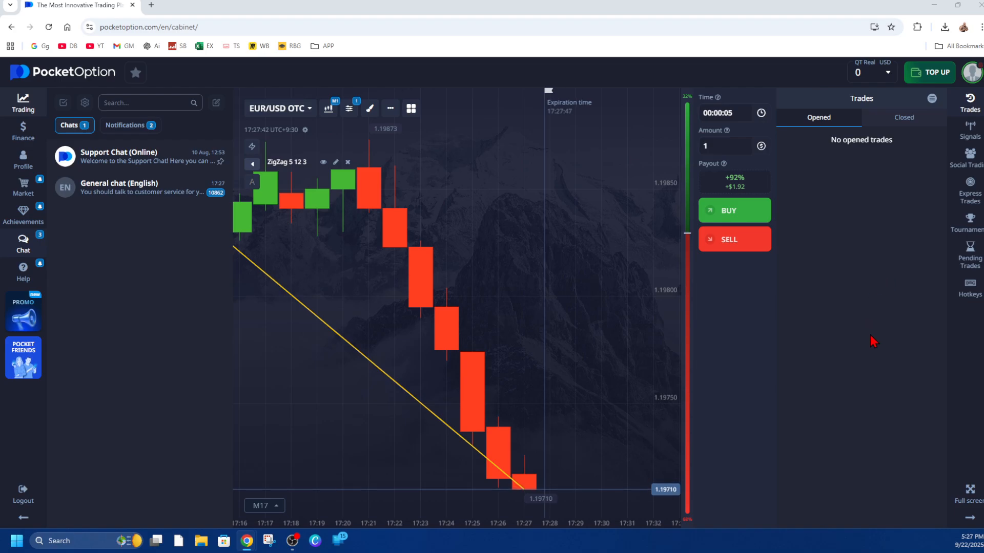
{"action": "mouse_move", "coordinate": [872, 353]}
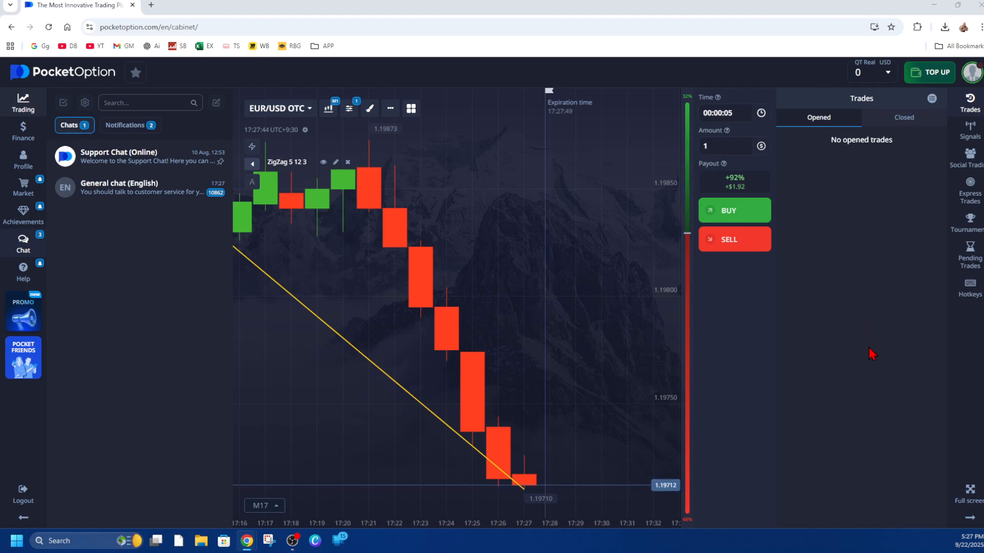
{"action": "mouse_move", "coordinate": [843, 329]}
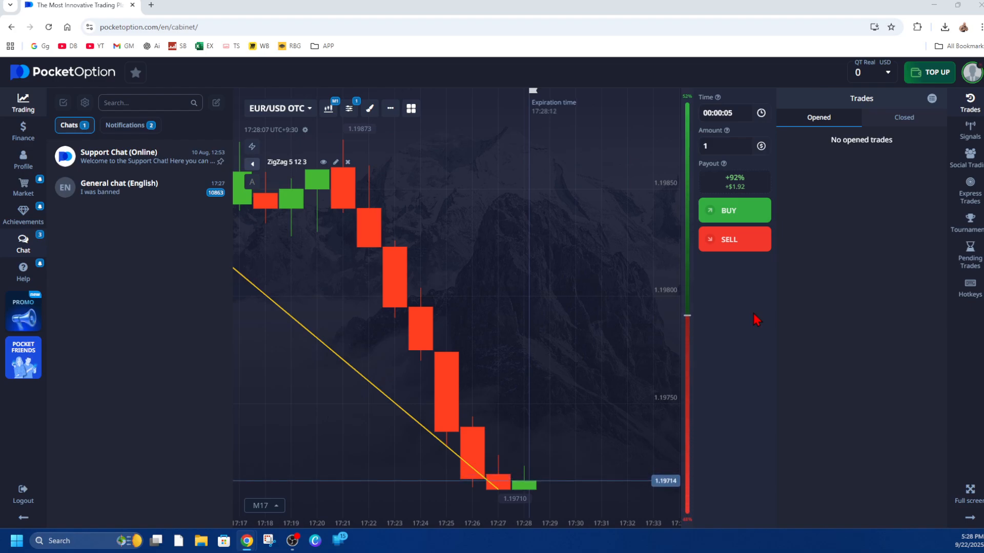
{"action": "mouse_move", "coordinate": [750, 236]}
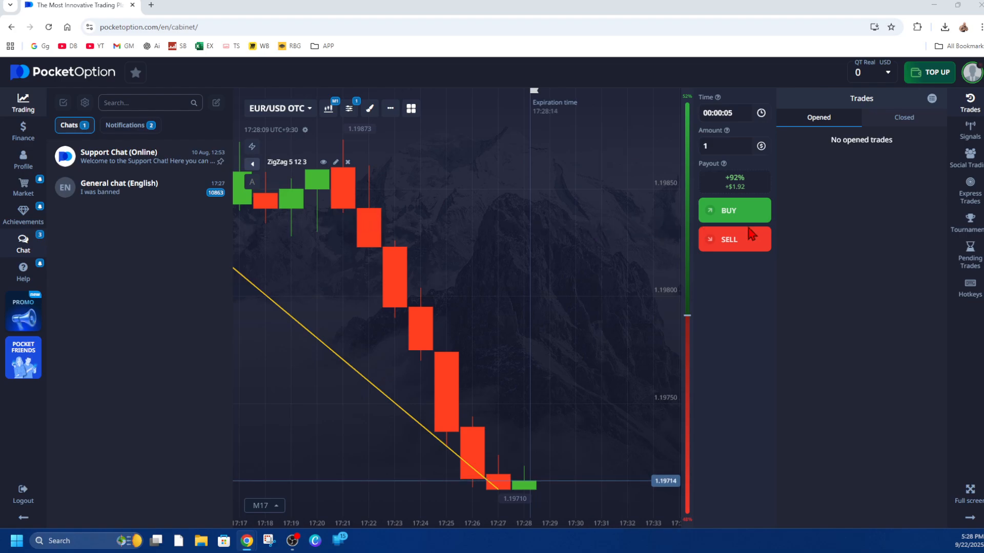
{"action": "mouse_move", "coordinate": [870, 309]}
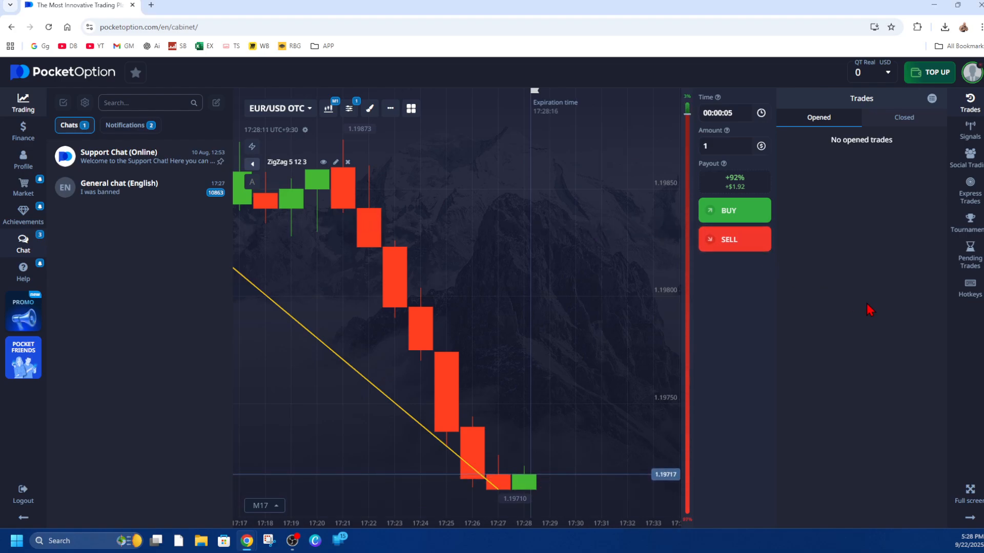
Bring up DevTools on the Pocket Option page and show its Application storage panel.
{"action": "key", "text": "F12"}
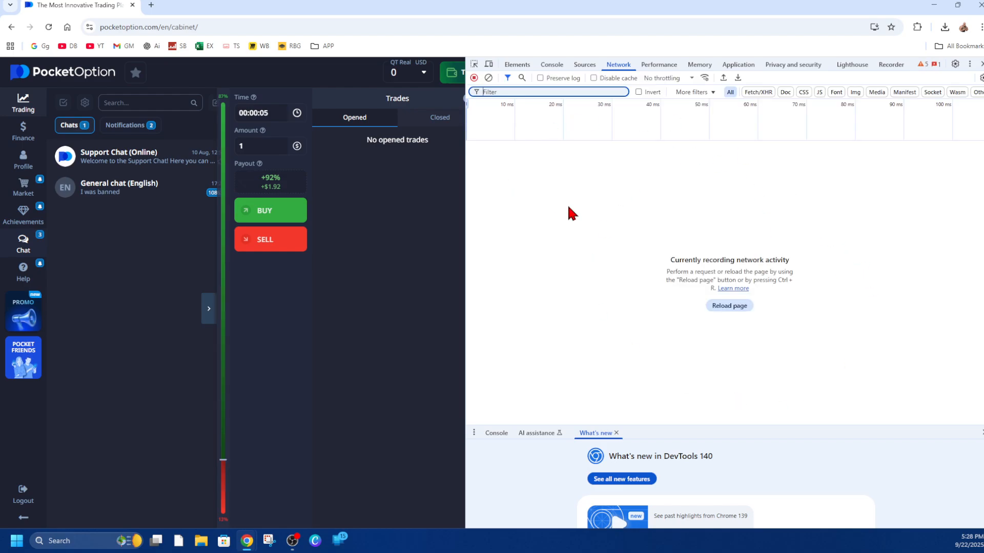
{"action": "mouse_move", "coordinate": [674, 193]}
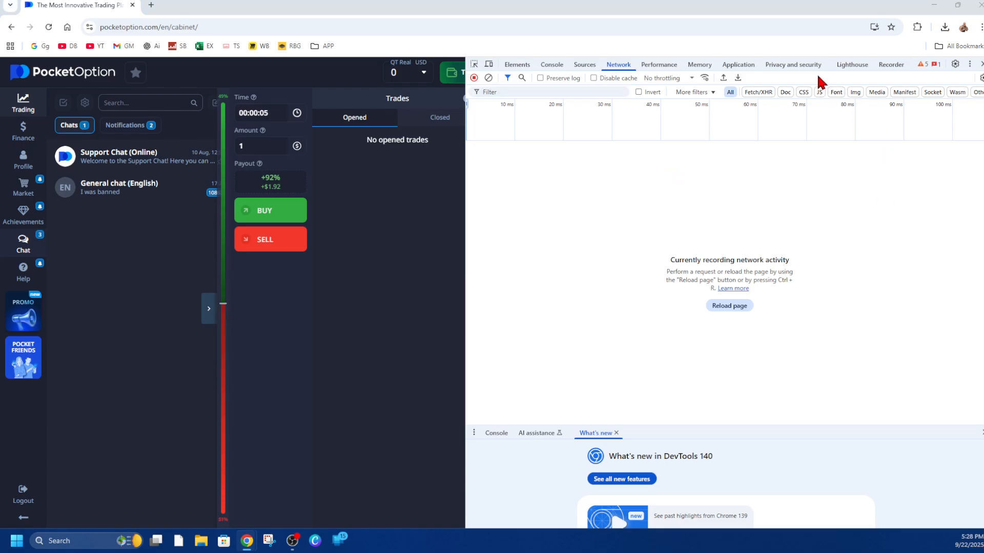
{"action": "left_click", "coordinate": [737, 65]}
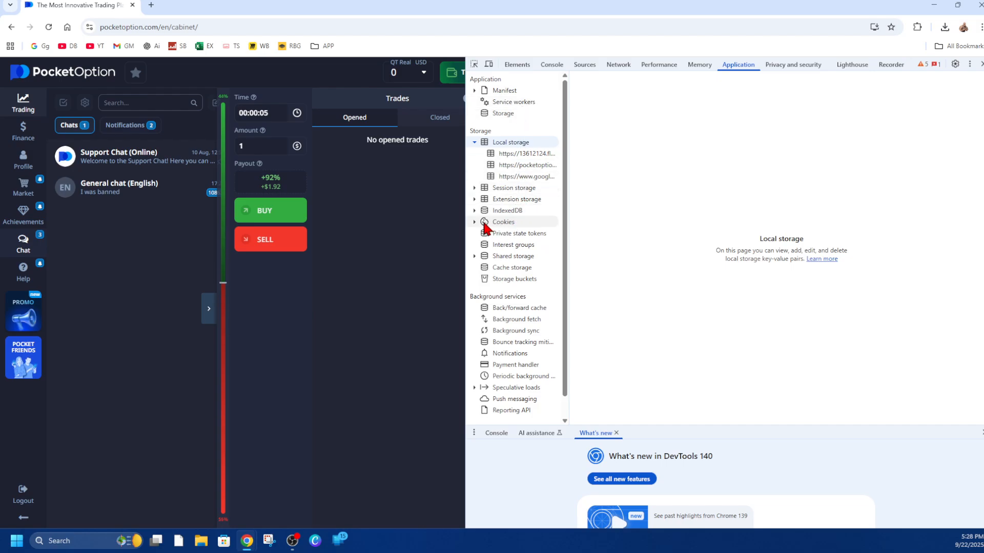
List the pocketoption.com cookies and preview one cookie's stored value (0).
{"action": "left_click", "coordinate": [503, 221]}
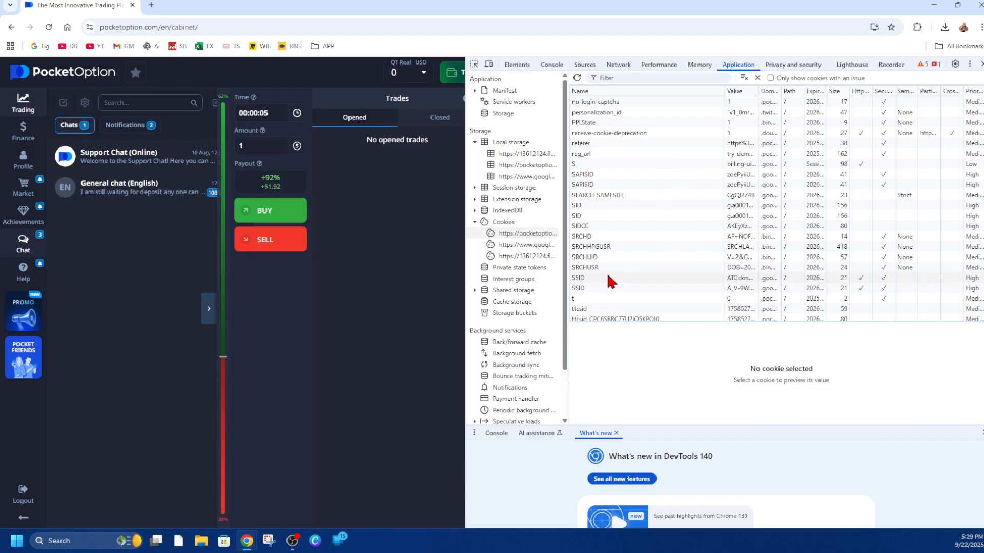
{"action": "left_click", "coordinate": [577, 298]}
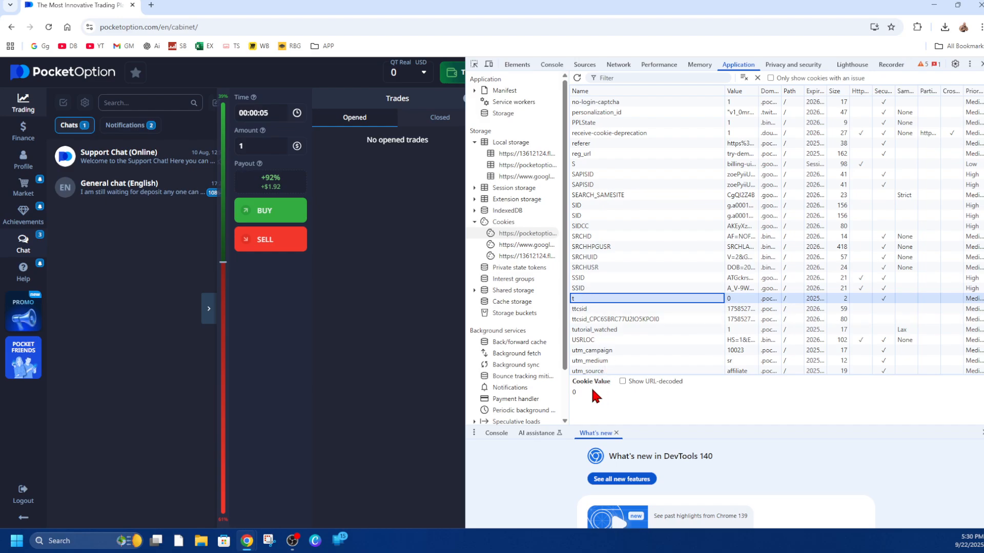
{"action": "mouse_move", "coordinate": [577, 292]}
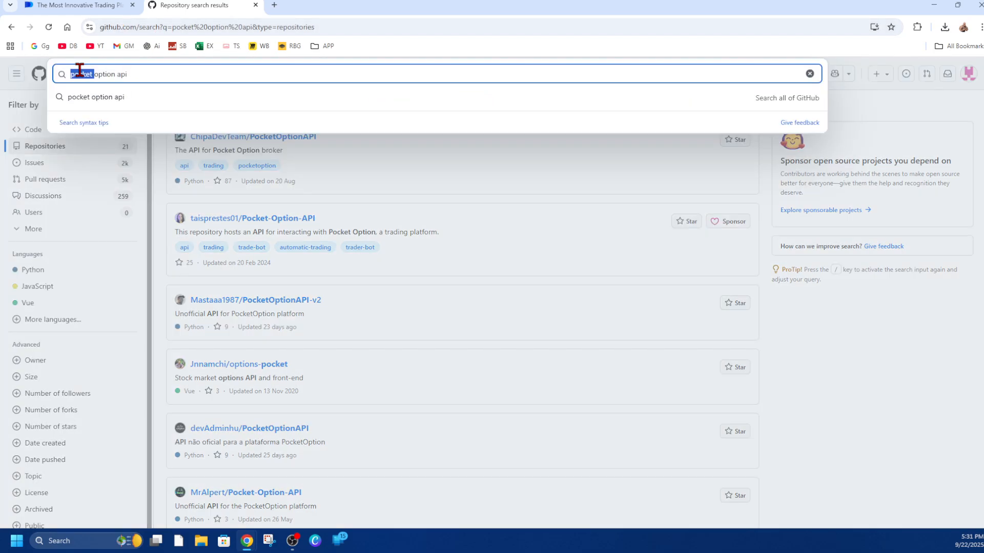
Open the ChipaDevTeam/PocketOptionAPI repository from the search results, then move to the guide tab.
{"action": "left_click", "coordinate": [405, 156]}
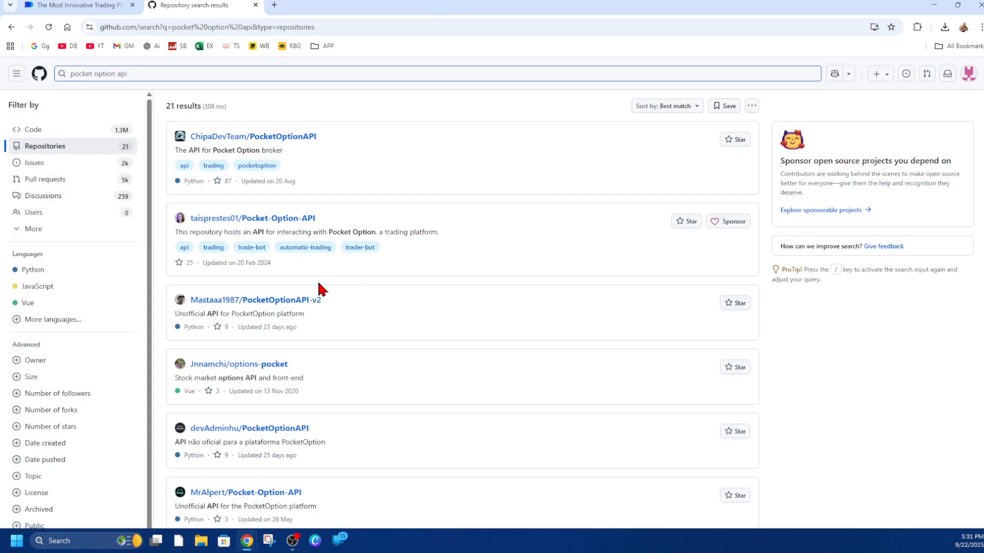
{"action": "mouse_move", "coordinate": [254, 136]}
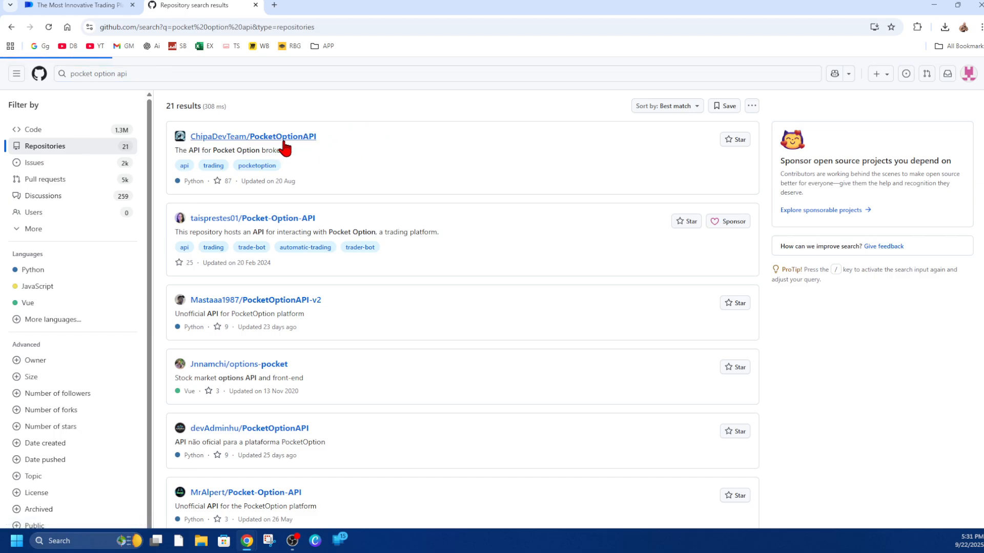
{"action": "left_click", "coordinate": [252, 137]}
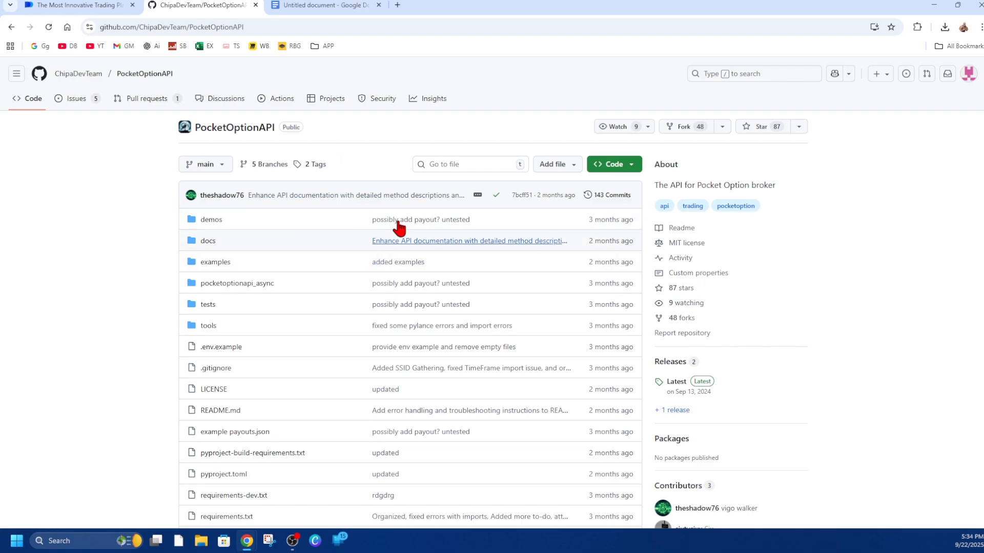
{"action": "left_click", "coordinate": [323, 5]}
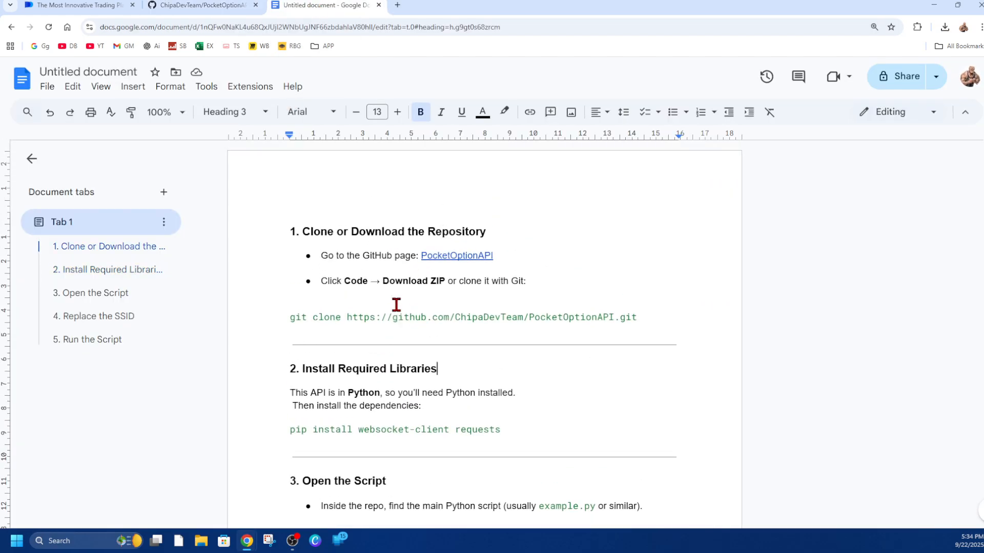
{"action": "mouse_move", "coordinate": [350, 260]}
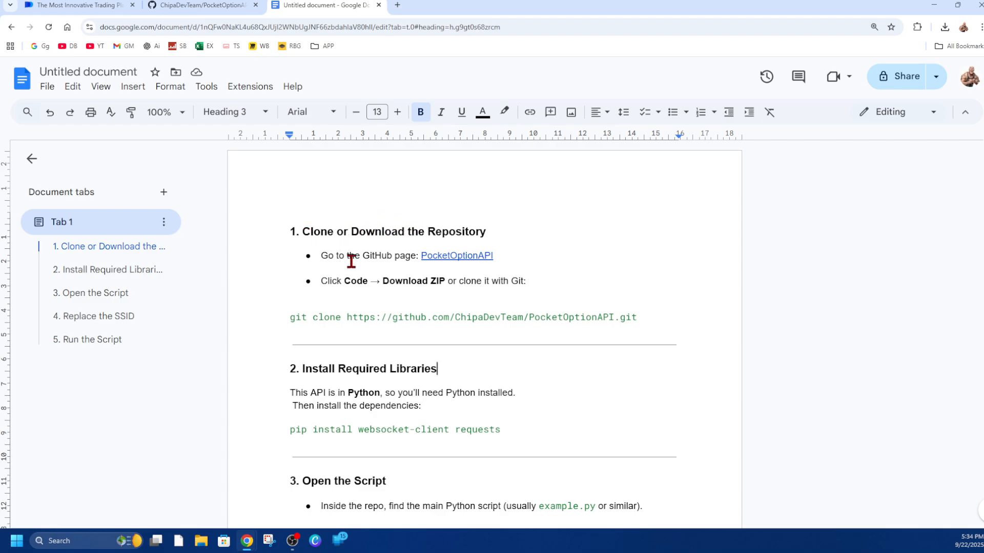
Scroll the guide through its clone, install-libraries and open-the-script sections.
{"action": "scroll", "scroll_direction": "down", "scroll_amount": 3}
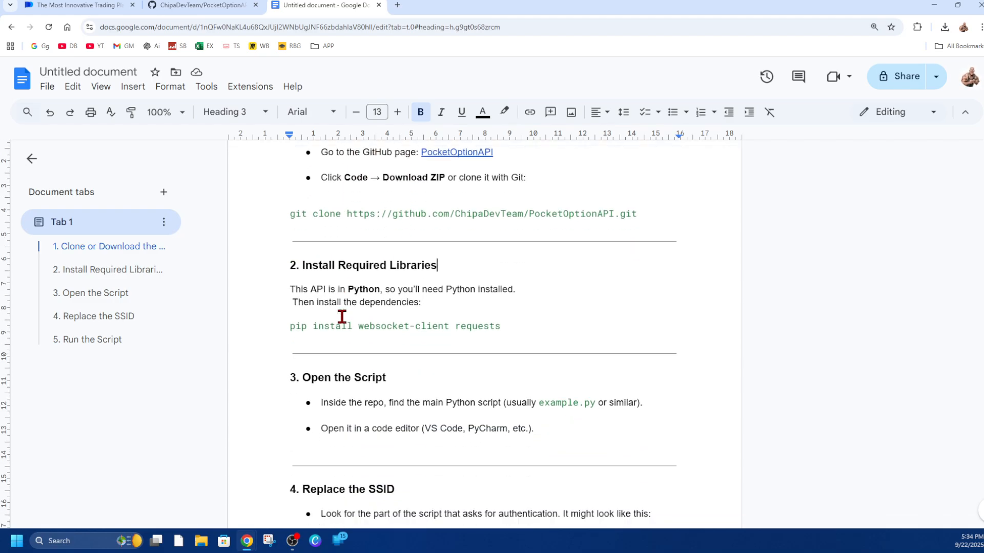
{"action": "mouse_move", "coordinate": [407, 296]}
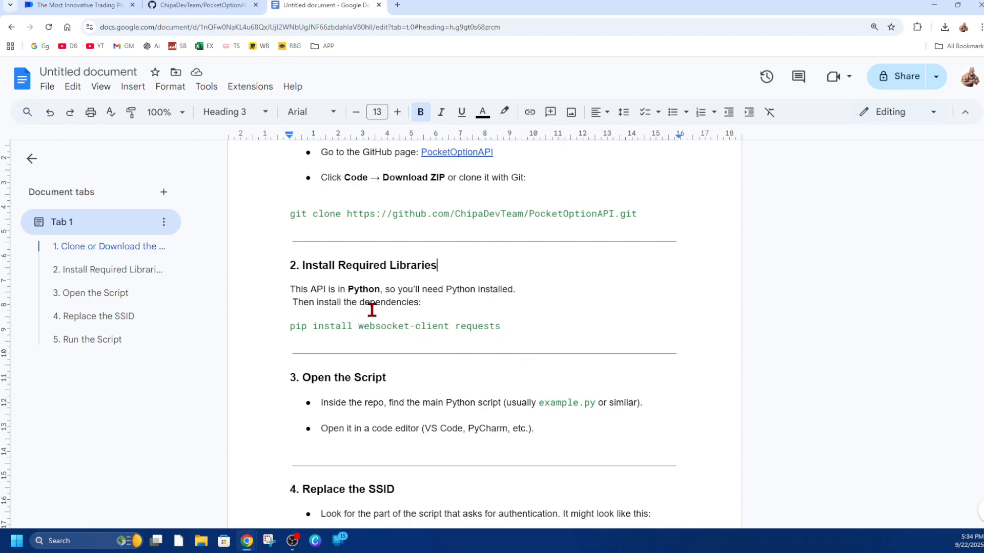
{"action": "scroll", "scroll_direction": "down", "scroll_amount": 3}
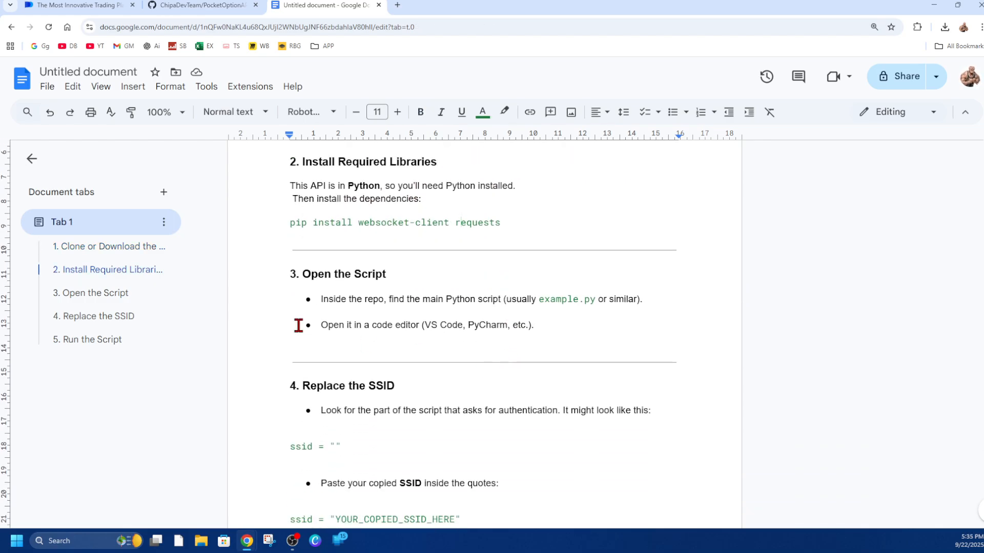
{"action": "mouse_move", "coordinate": [451, 298]}
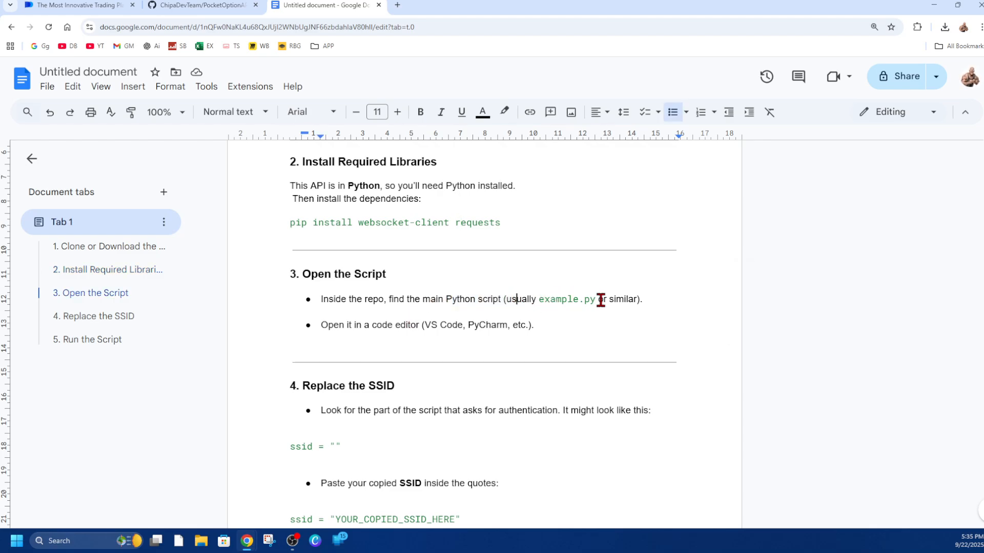
{"action": "mouse_move", "coordinate": [390, 331]}
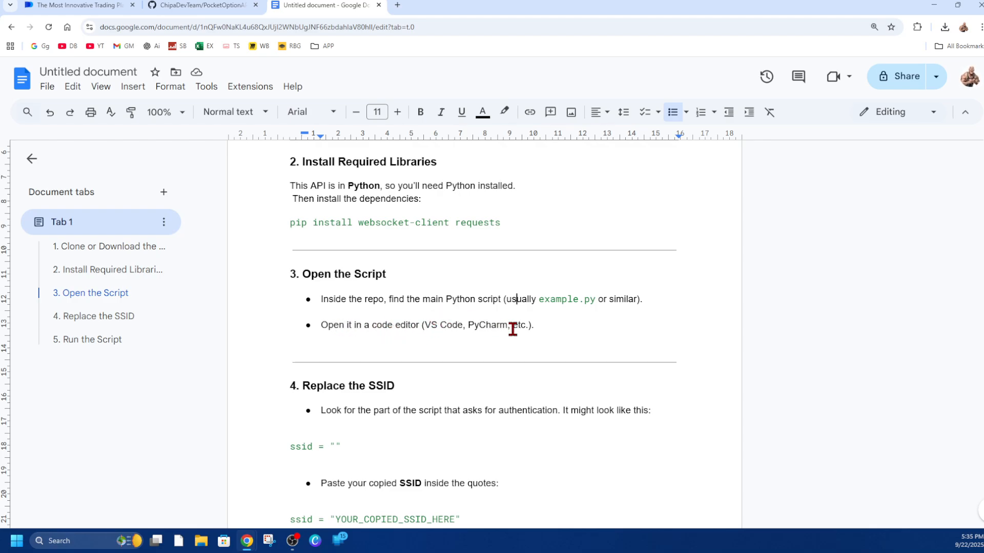
Scroll the guide through the Replace the SSID and Run the Script steps (cd PocketOptionAPI, python example.py).
{"action": "scroll", "scroll_direction": "down", "scroll_amount": 3}
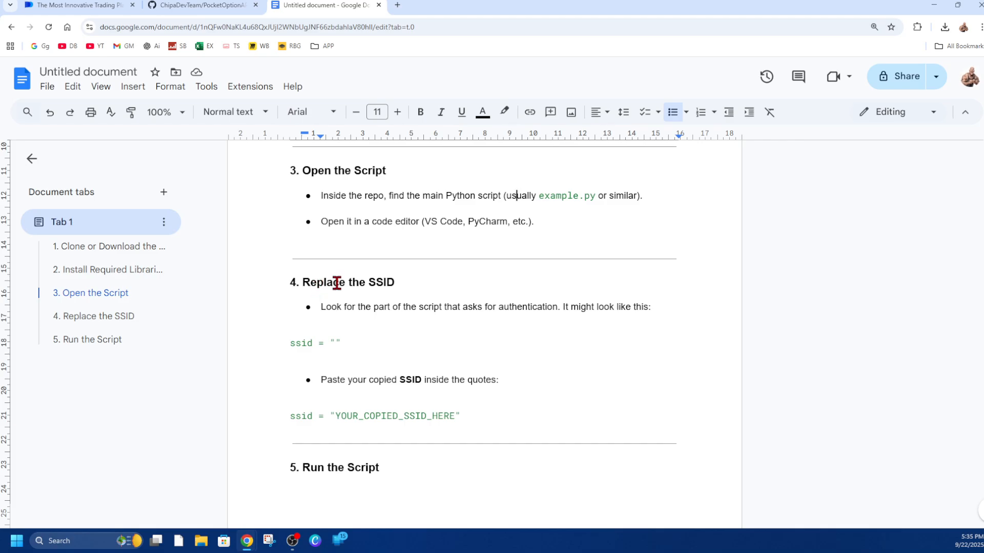
{"action": "mouse_move", "coordinate": [343, 309]}
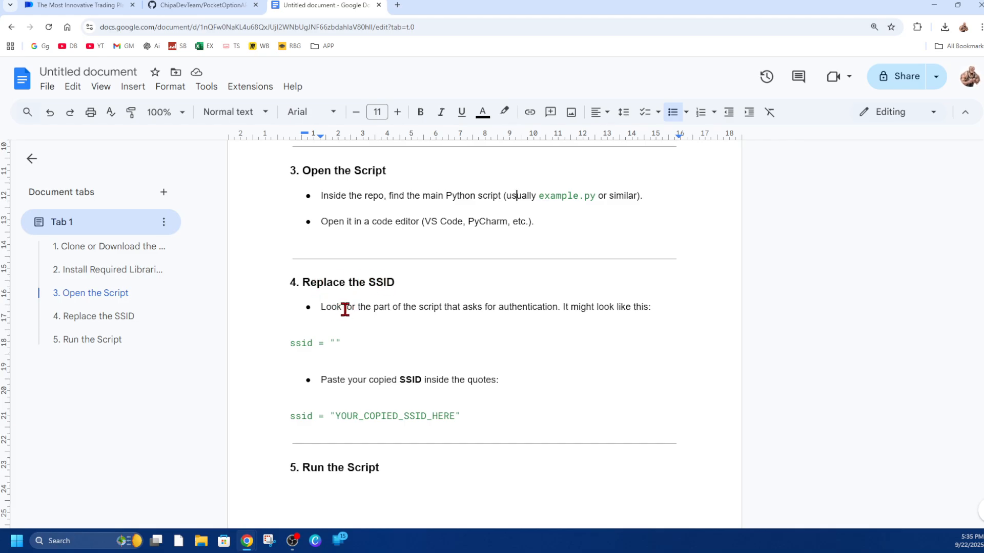
{"action": "mouse_move", "coordinate": [634, 307]}
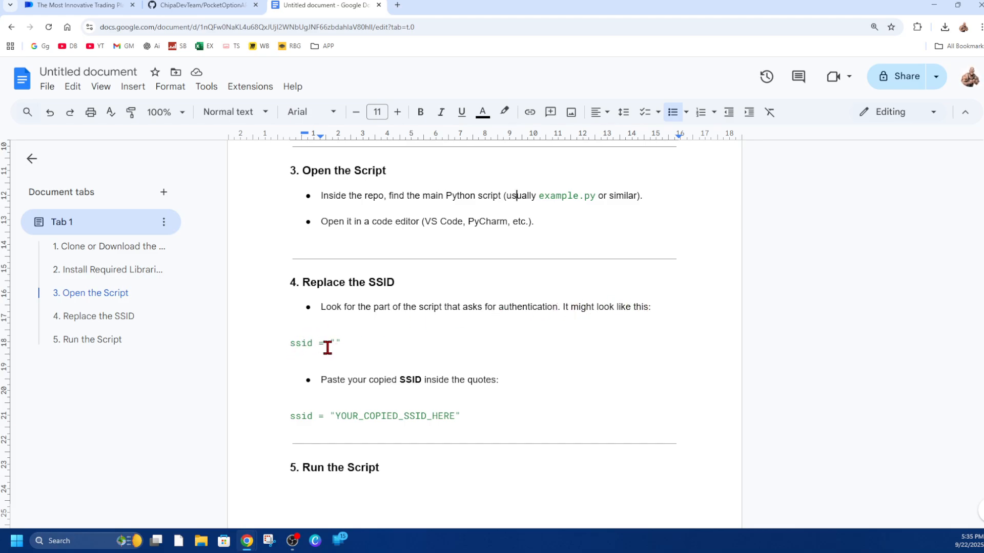
{"action": "left_click_drag", "start_coordinate": [351, 379], "coordinate": [473, 379]}
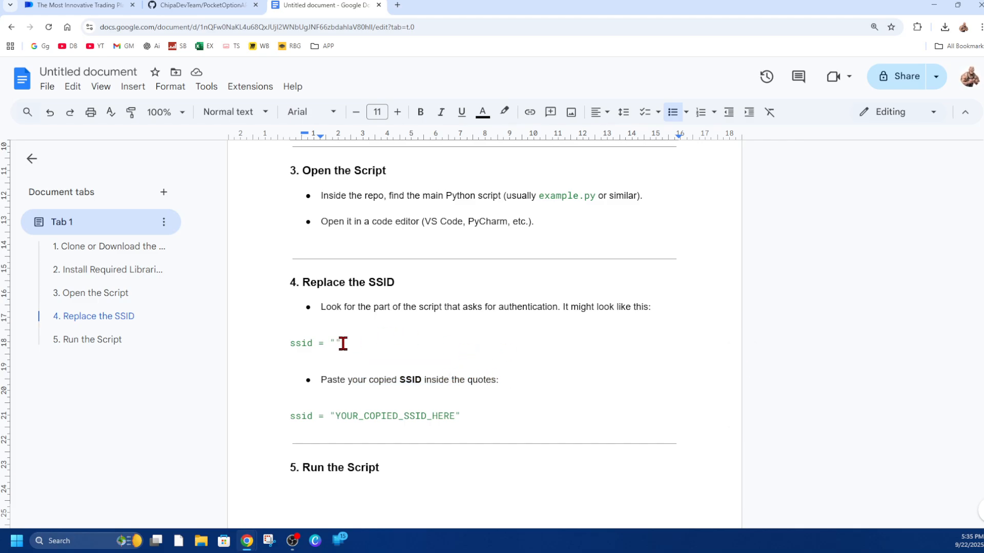
{"action": "scroll", "scroll_direction": "down", "scroll_amount": 3}
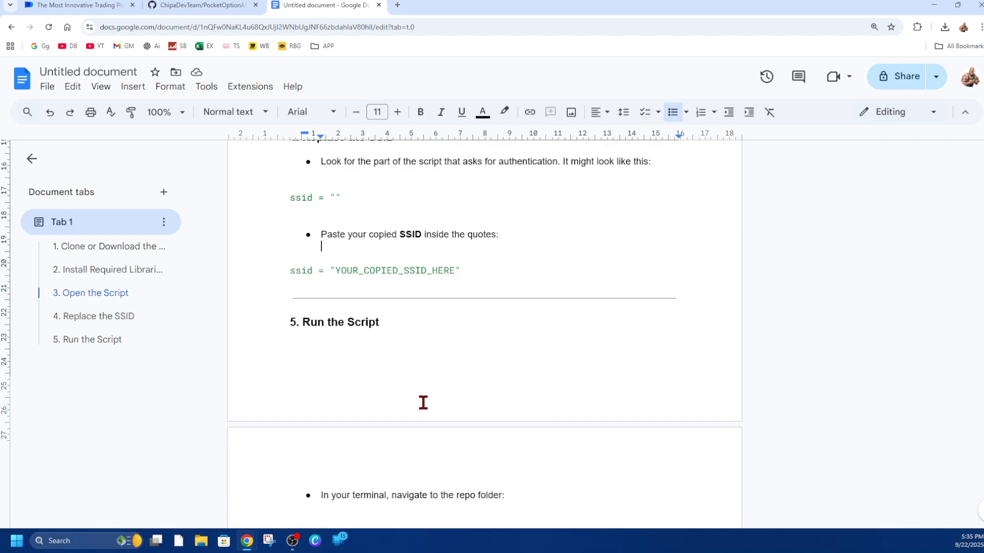
{"action": "scroll", "scroll_direction": "down", "scroll_amount": 3}
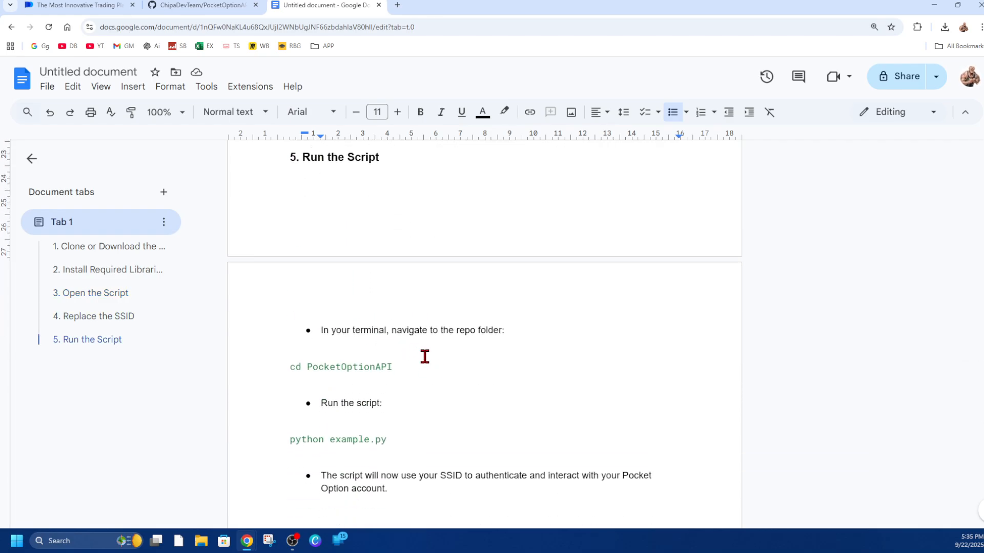